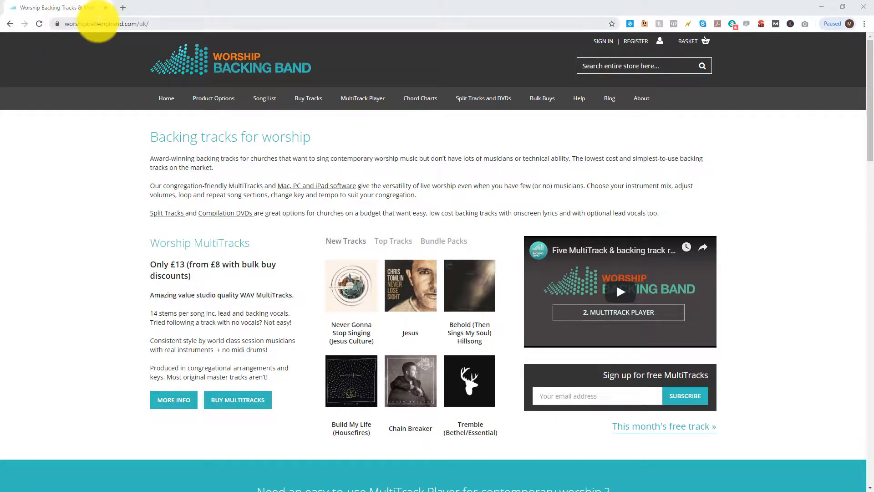
# - Add the Mac/PC MultiTrack Transition Player to the basket and proceed to checkout
pyautogui.click(363, 99)
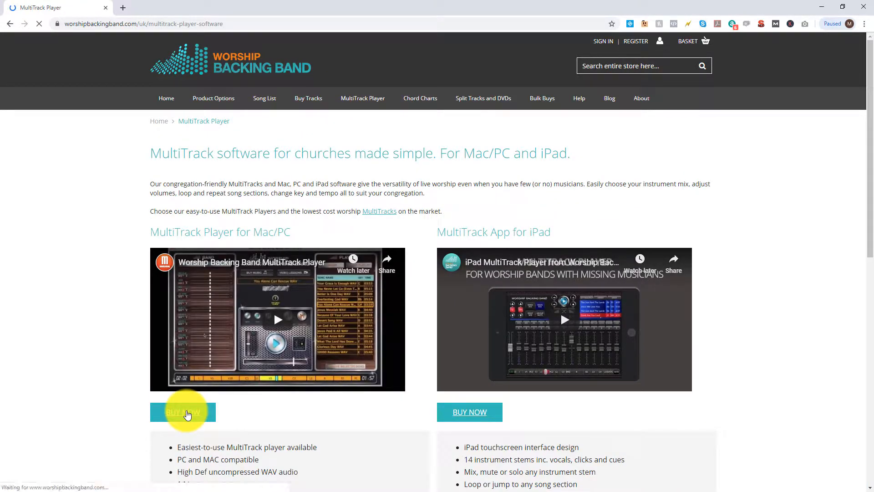
pyautogui.click(183, 411)
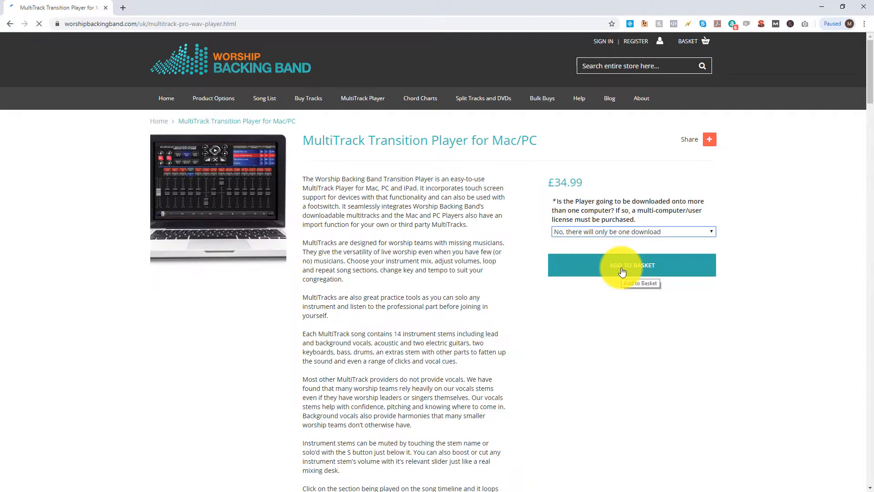
pyautogui.click(632, 265)
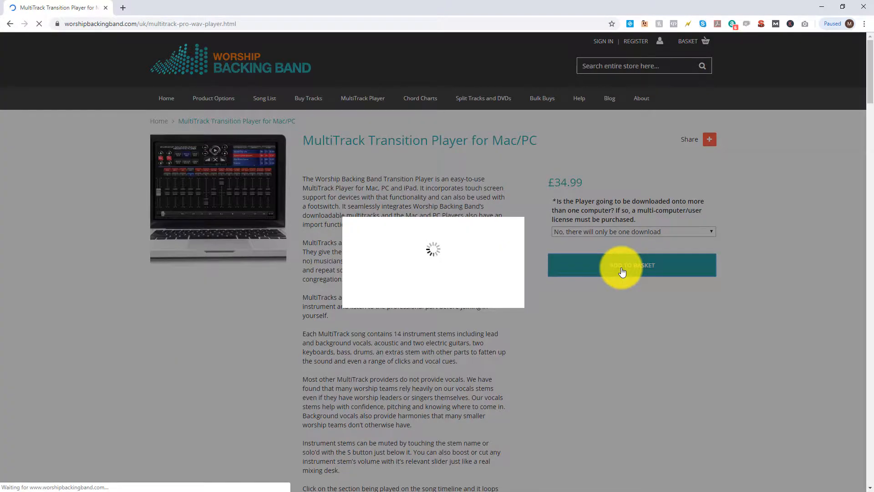
pyautogui.click(632, 266)
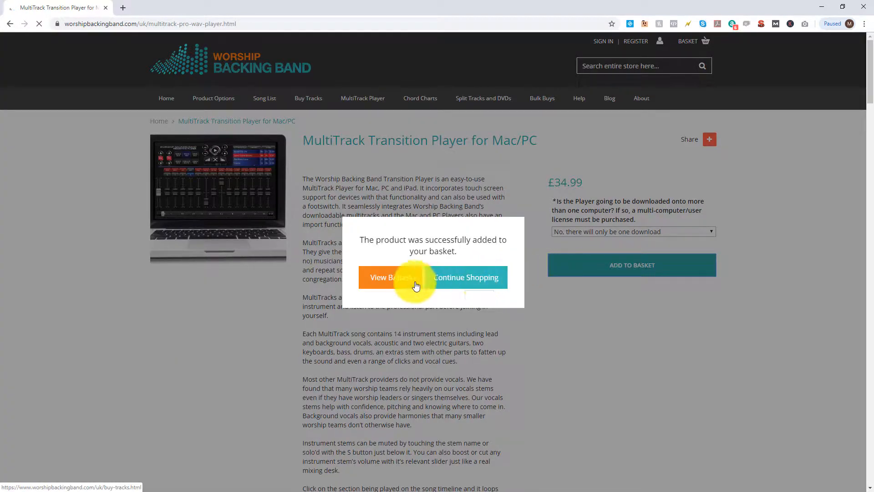
pyautogui.click(391, 276)
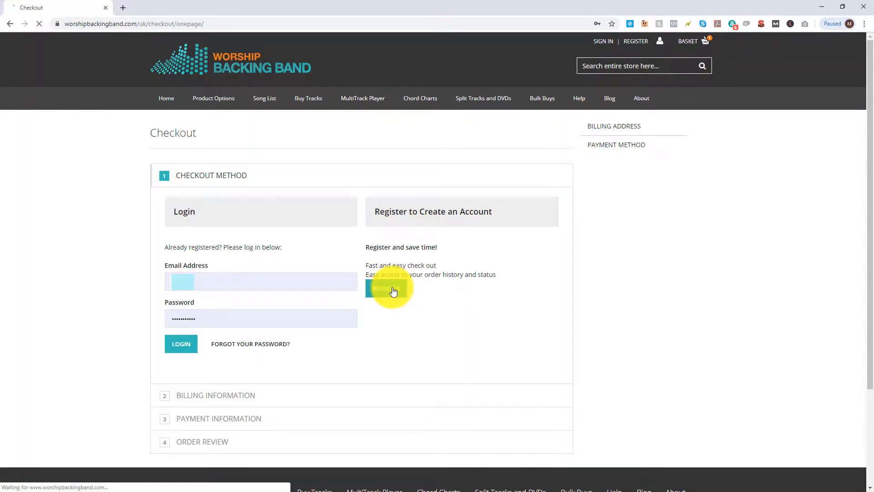
# - Register a new account entering first name Tim, last name Martin and email starting 'tim'
pyautogui.click(384, 289)
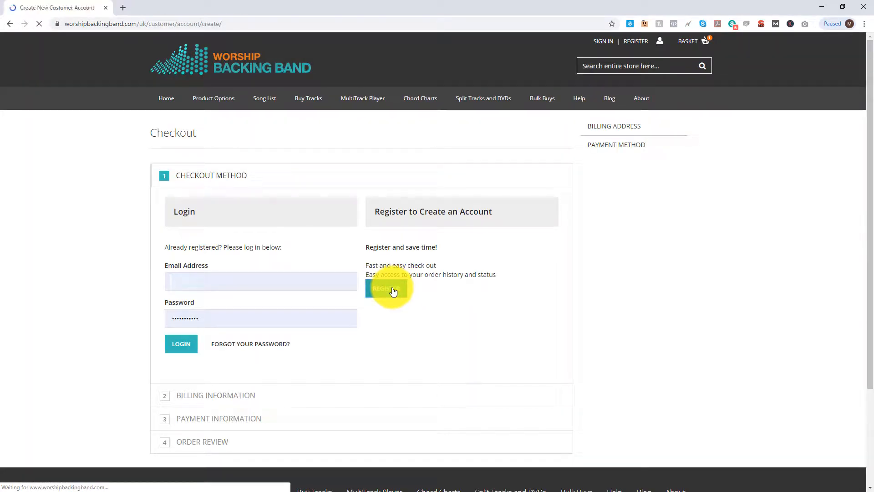
pyautogui.click(385, 288)
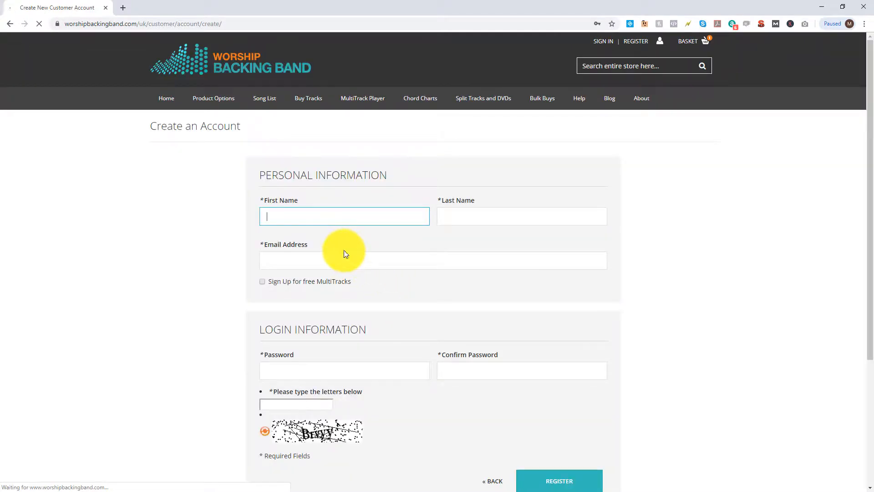
pyautogui.write('Tim')
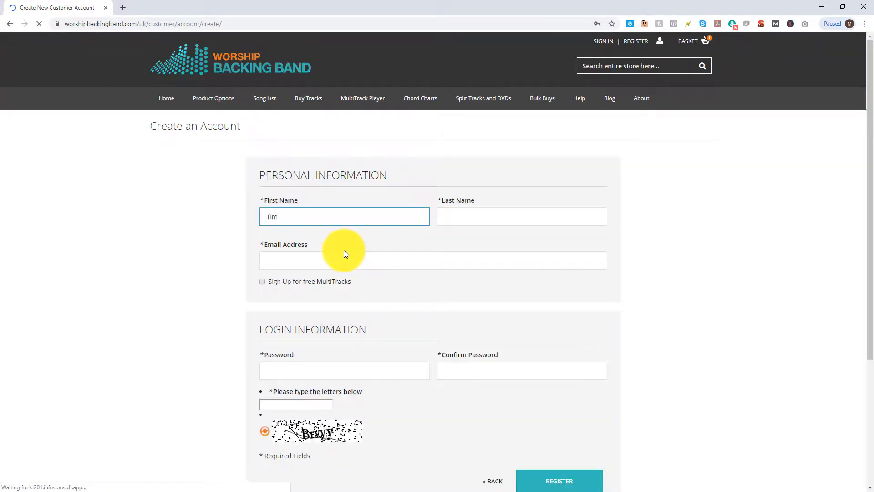
pyautogui.write('Martin')
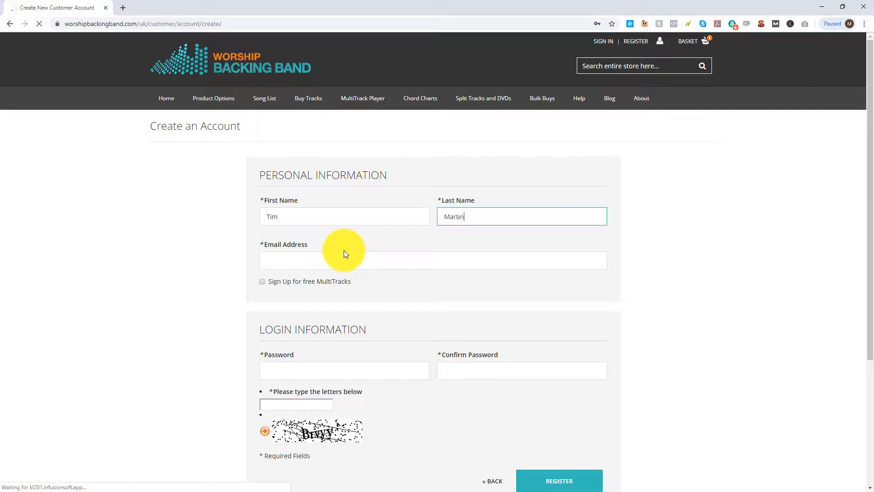
pyautogui.write('tim')
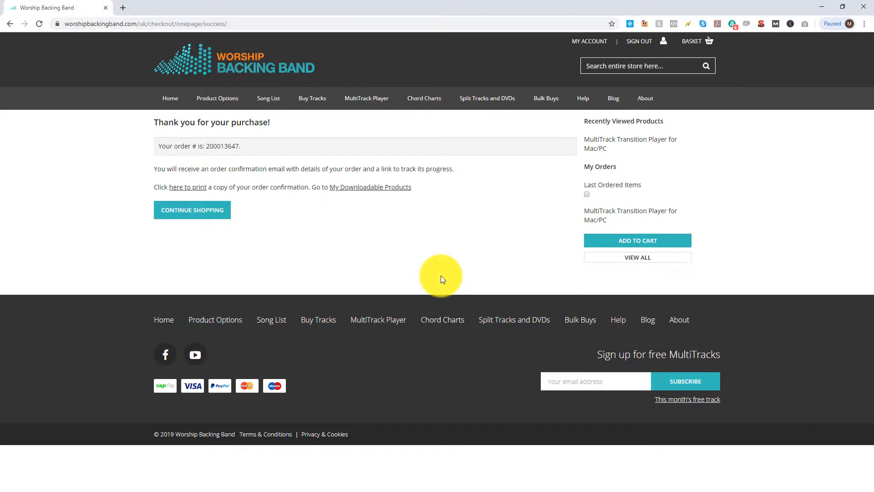
pyautogui.moveTo(409, 235)
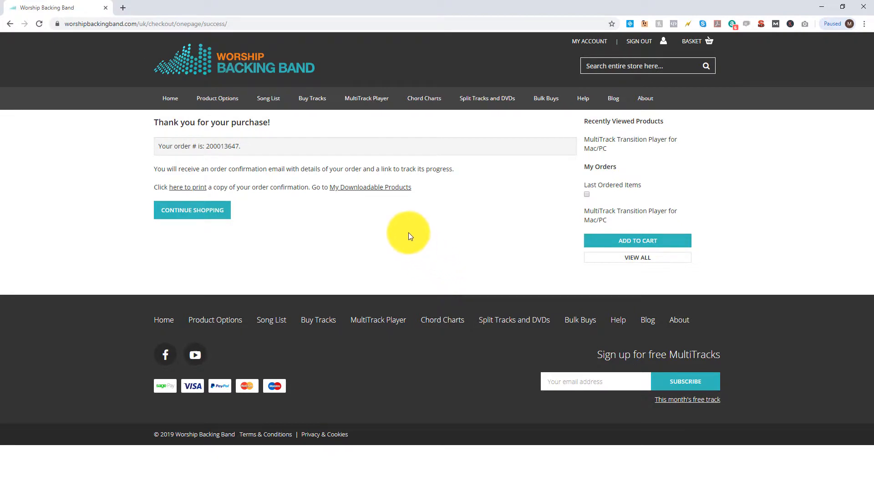
pyautogui.moveTo(376, 192)
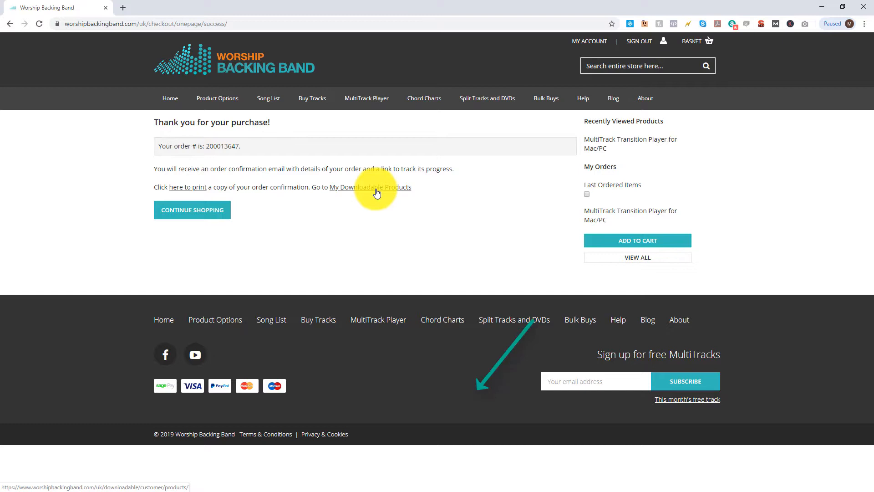
# - From My Downloadable Products, download the PC version of the Transition Player
pyautogui.click(370, 187)
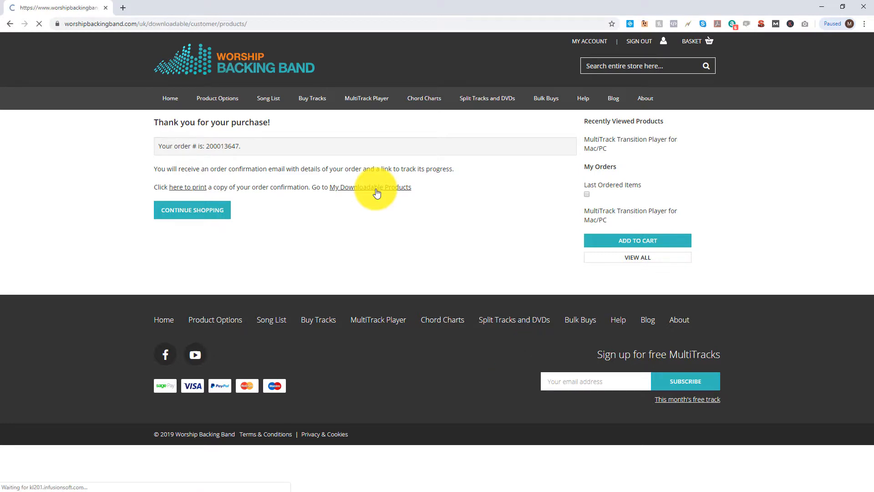
pyautogui.click(370, 187)
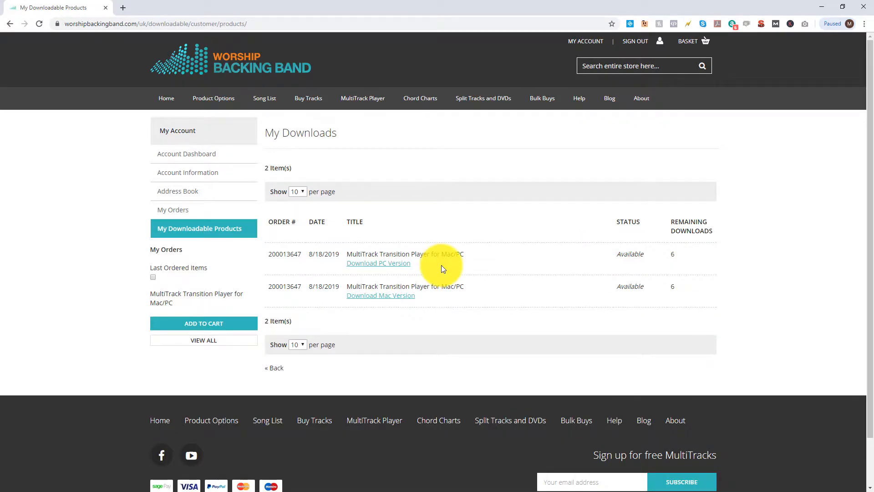
pyautogui.click(378, 263)
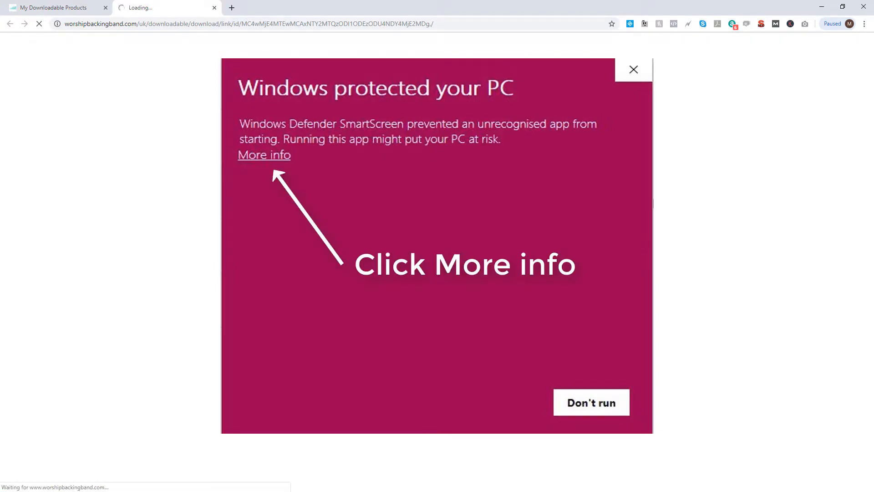
# - Allow the SmartScreen-blocked Installer_wbb.msi to run anyway via More info
pyautogui.click(264, 155)
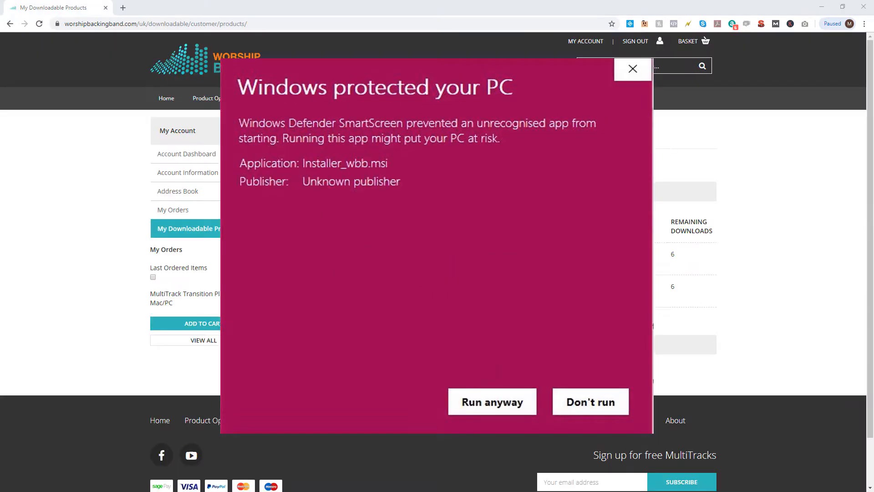
pyautogui.click(492, 402)
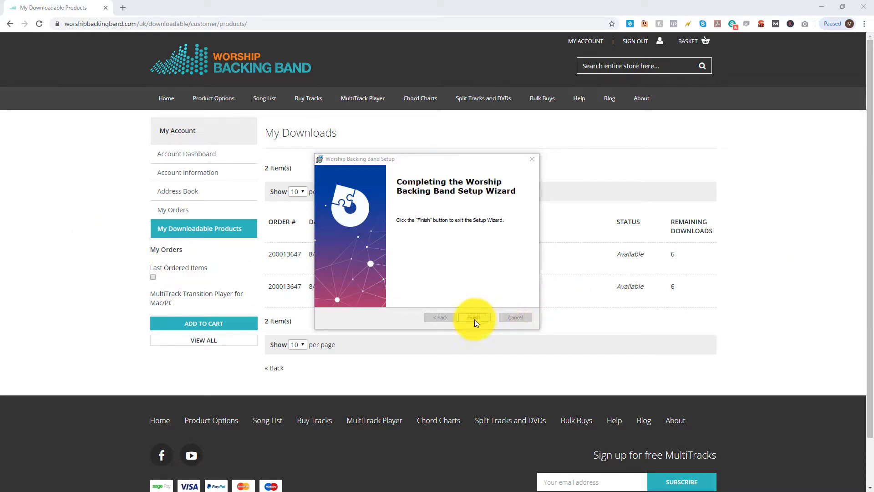
# - Finish and exit the Worship Backing Band Setup wizard
pyautogui.click(474, 317)
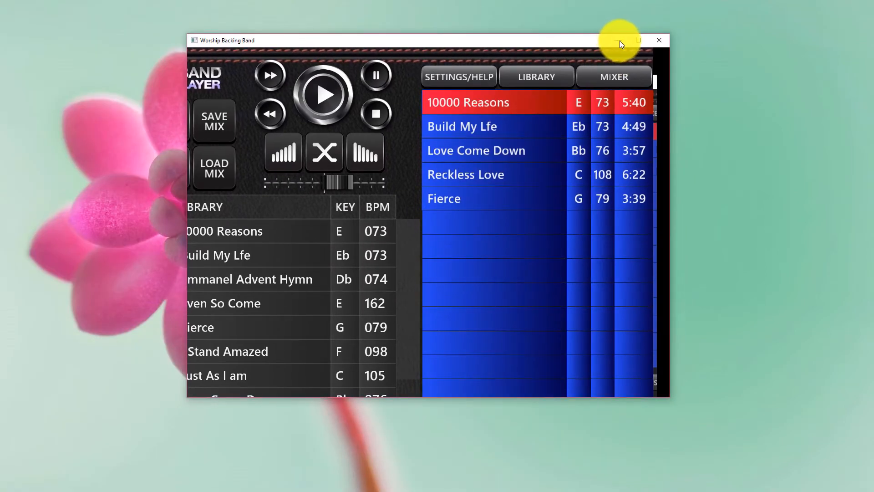
# - Maximise the Transition Player window to show saved play lists, library and current play list
pyautogui.click(637, 40)
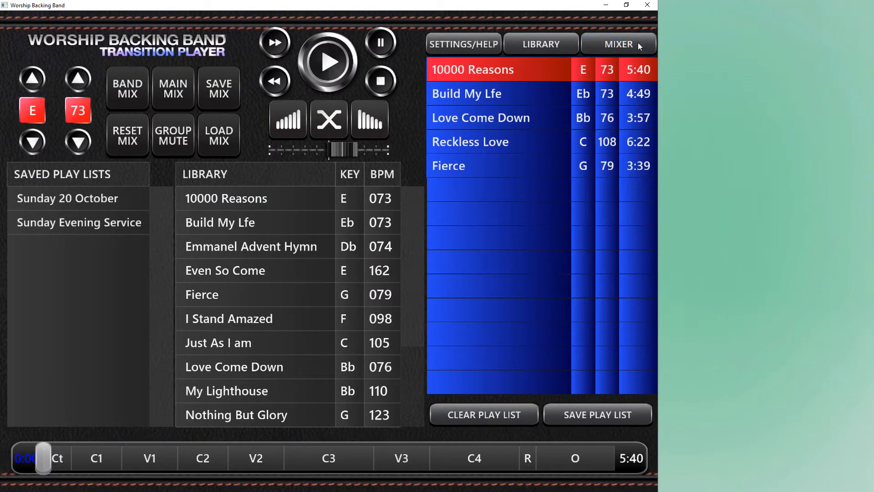
pyautogui.moveTo(721, 54)
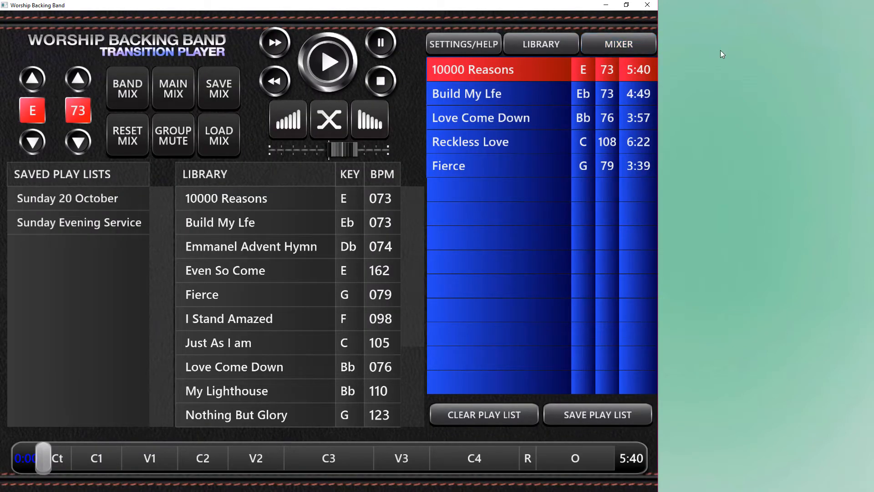